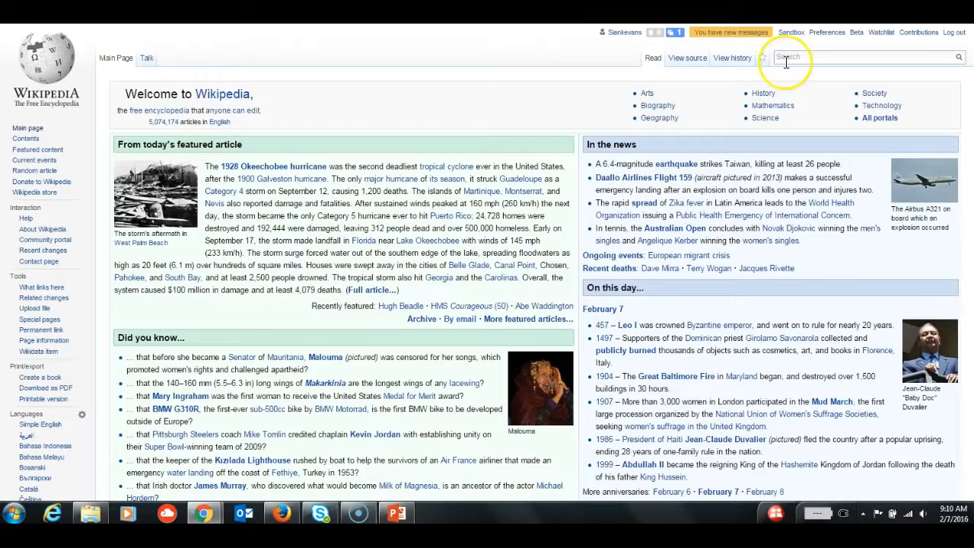
Search for 'Special: Search' to reach the empty Special:Search page.
type("Specal")
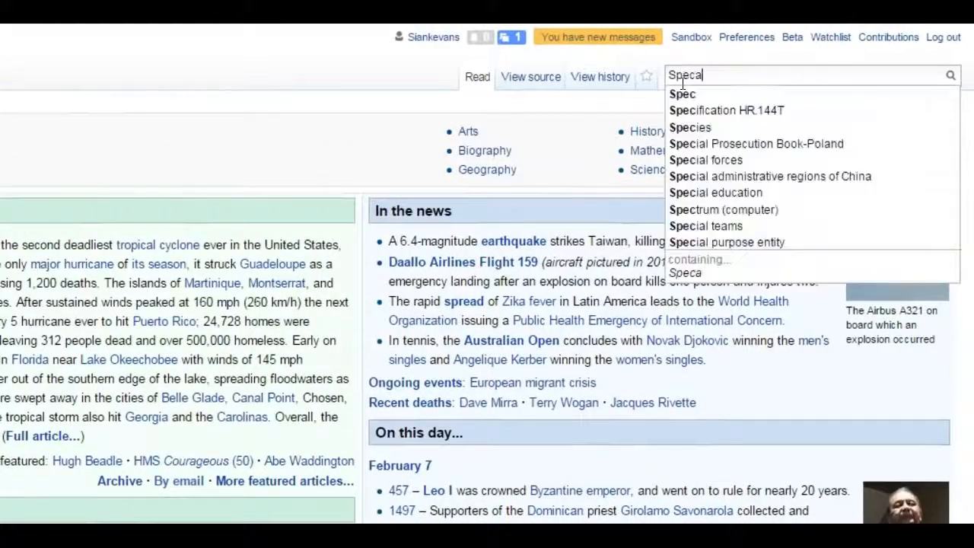
type("l")
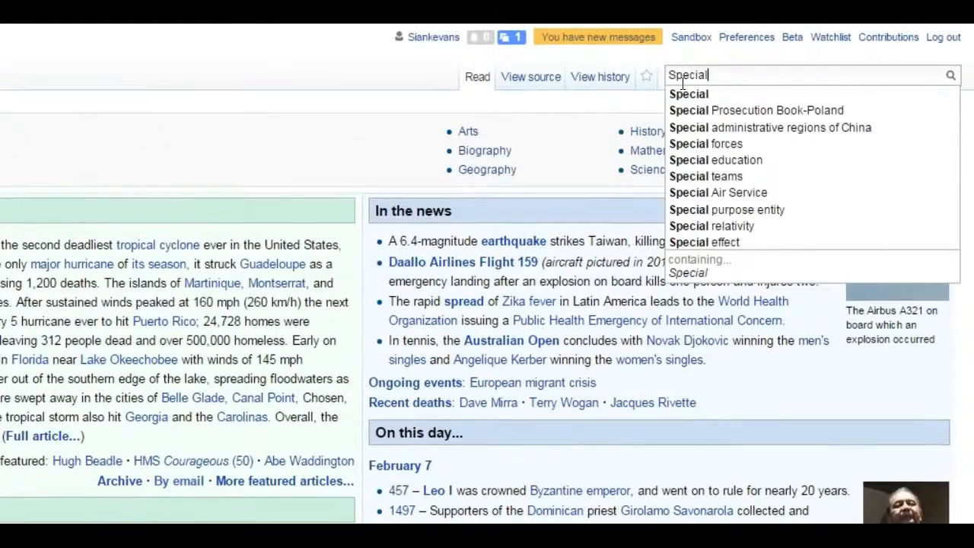
type(": Sear")
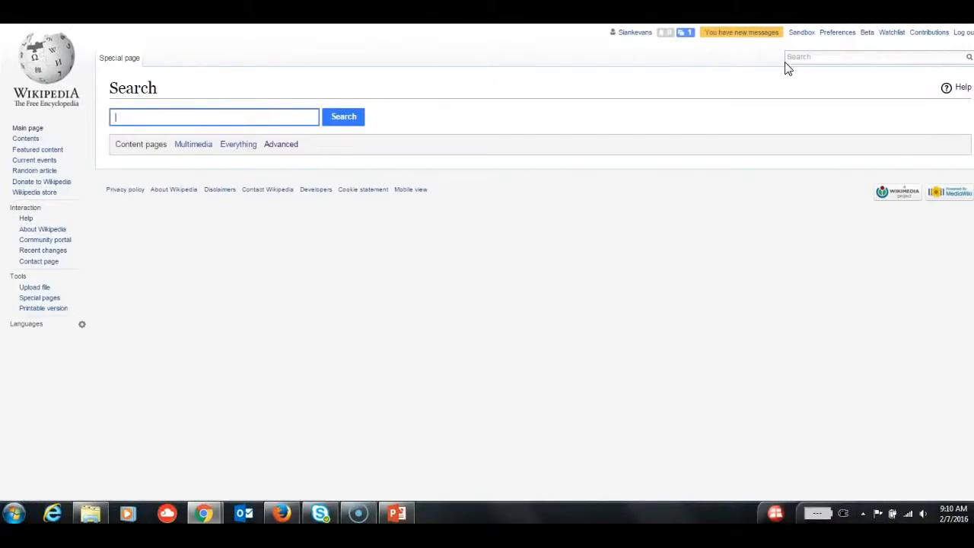
Zoom in and enable the Draft namespace in advanced search options.
key("ctrl+plus")
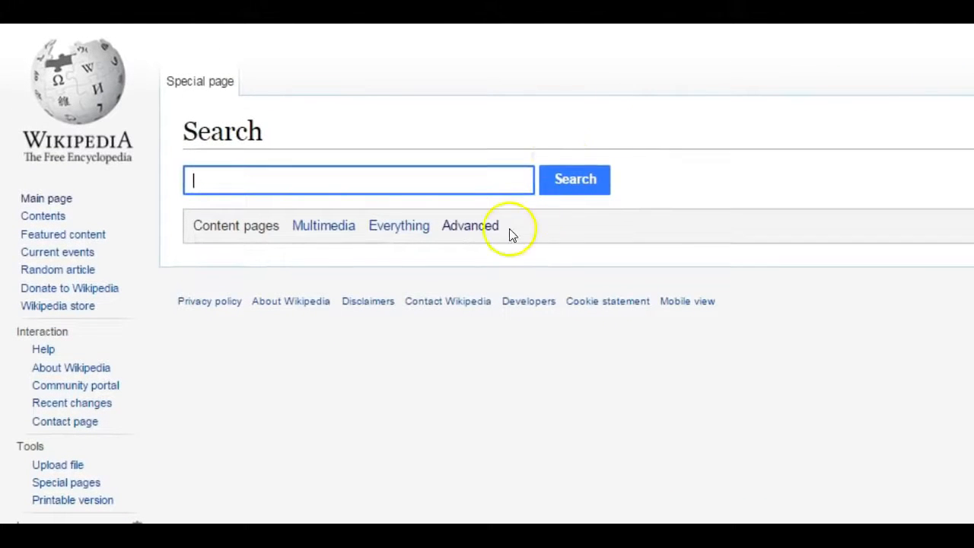
left_click(469, 225)
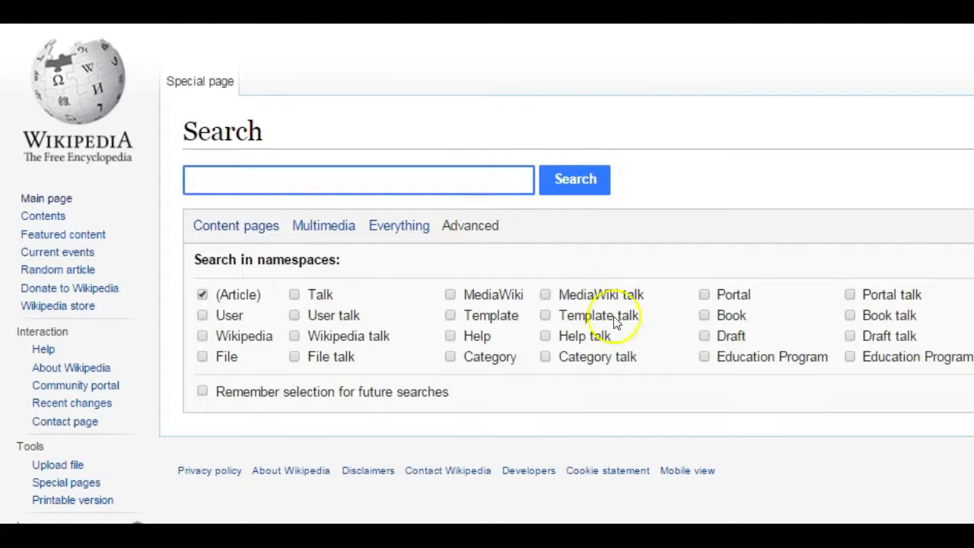
left_click(702, 336)
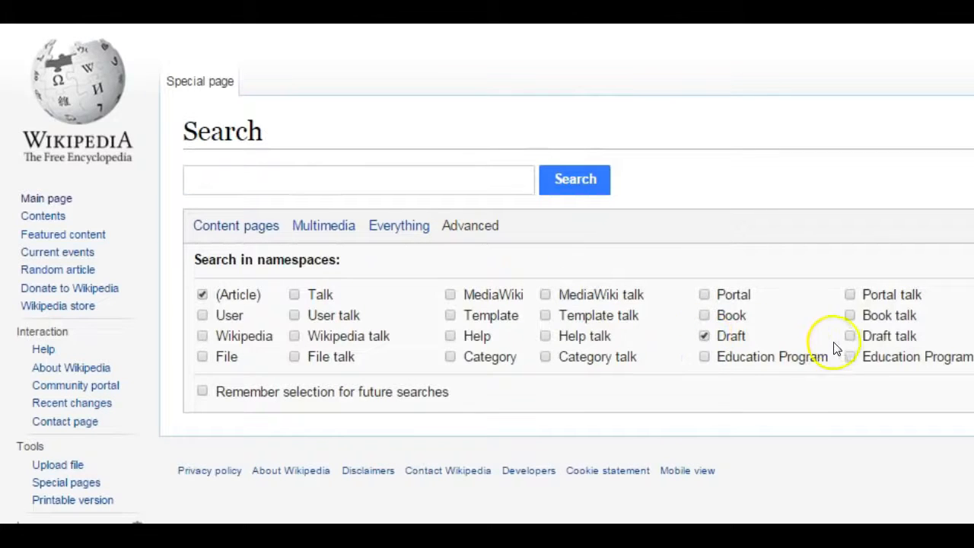
left_click(849, 335)
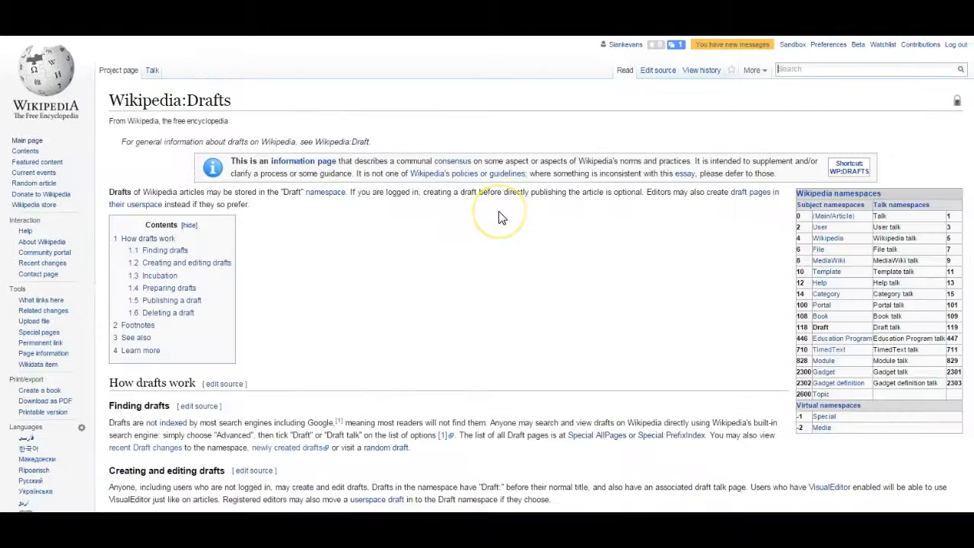
Start a new draft titled 'Alex Mar' from the Wikipedia:Drafts page.
scroll("down", 3)
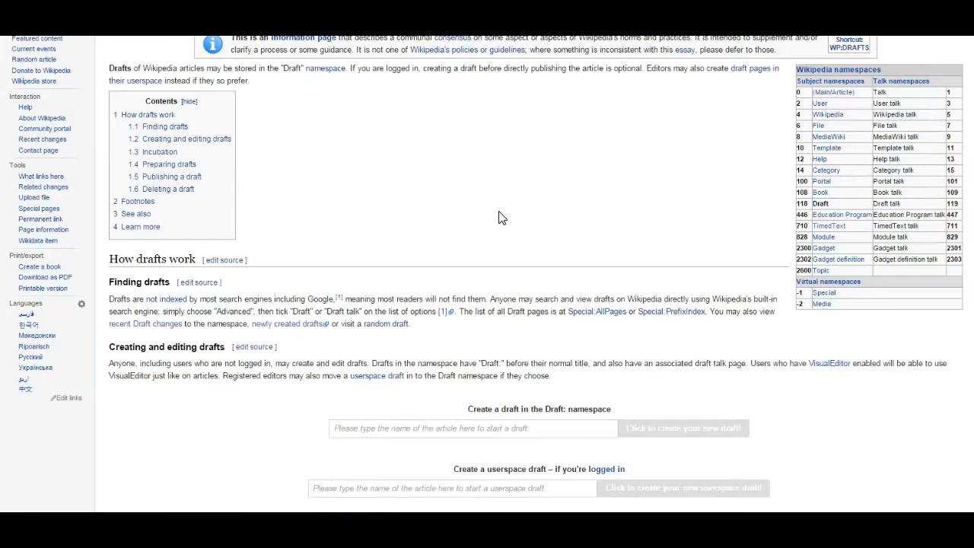
scroll("down", 3)
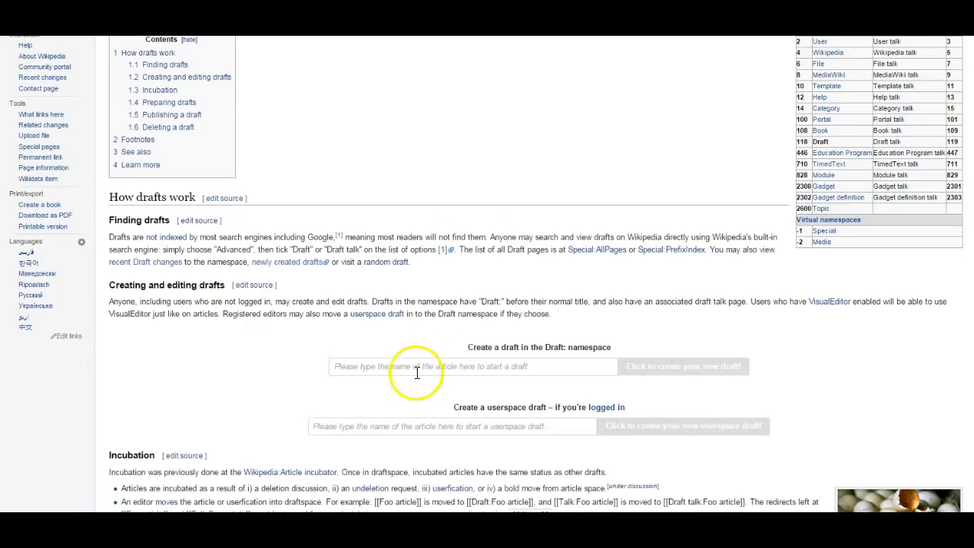
type("Ale")
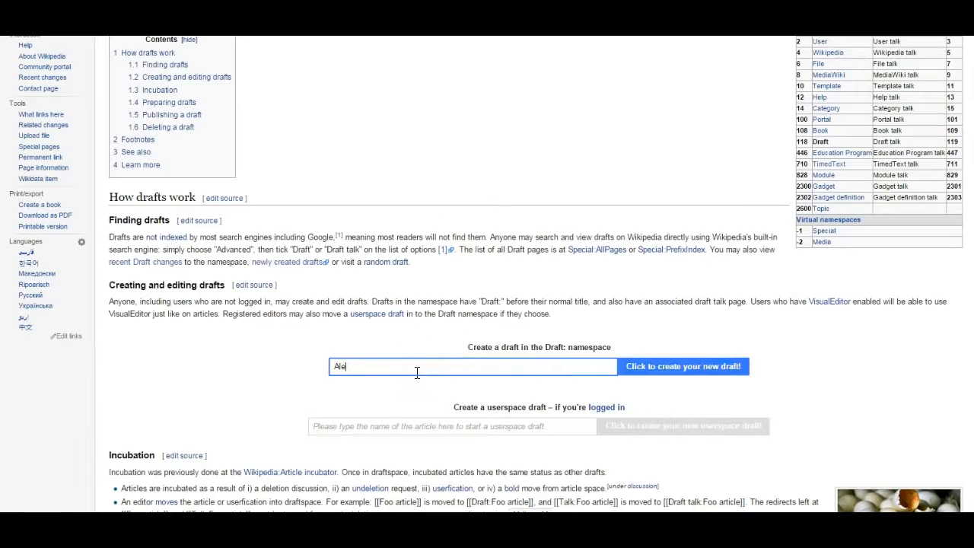
type("x Mar")
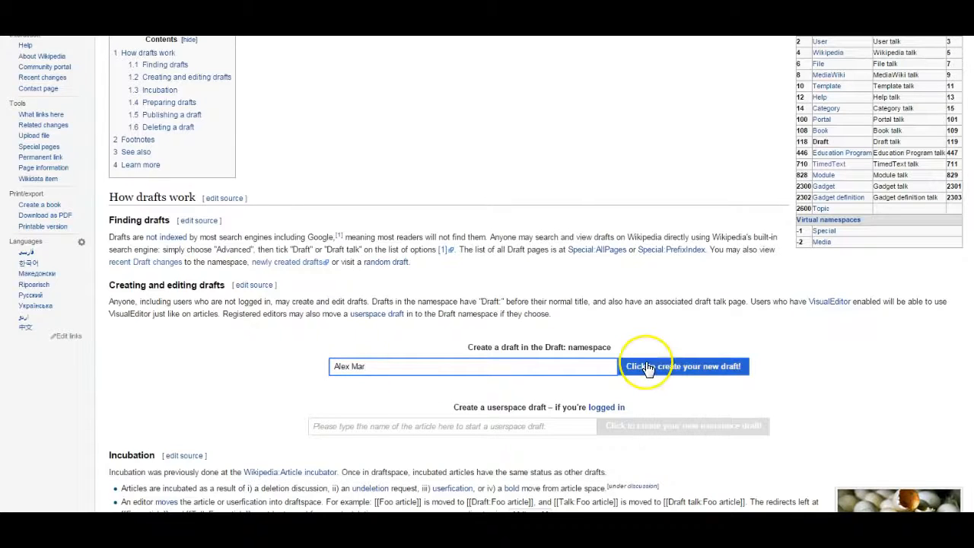
left_click(682, 366)
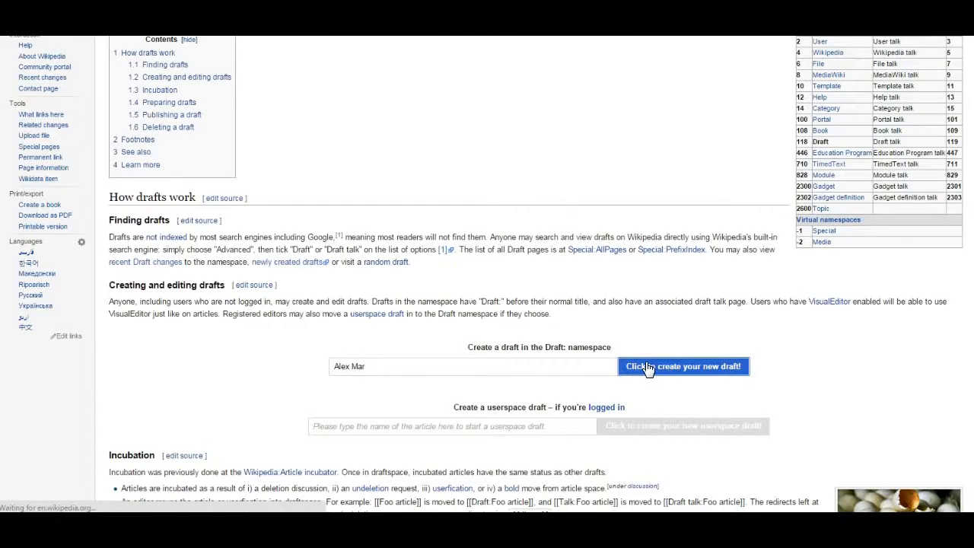
left_click(682, 366)
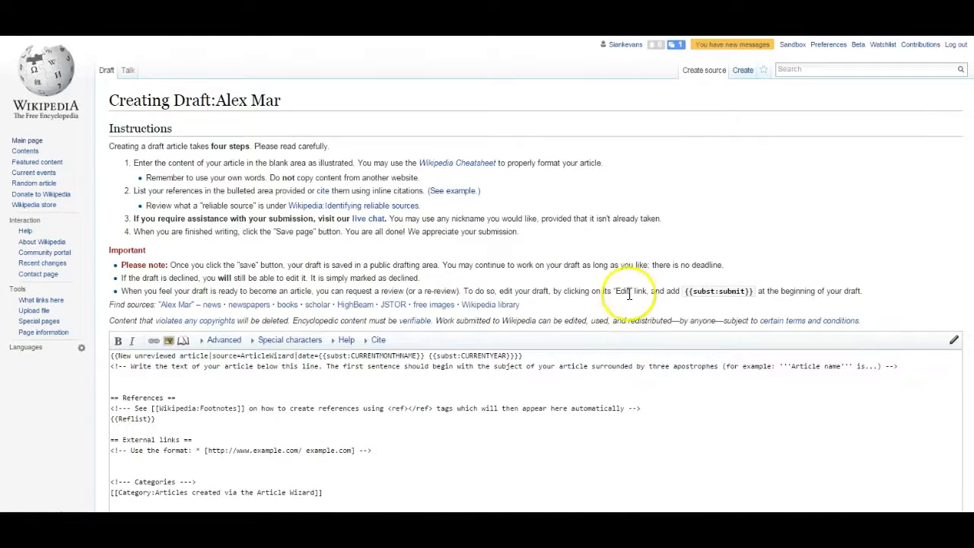
mouse_move(630, 293)
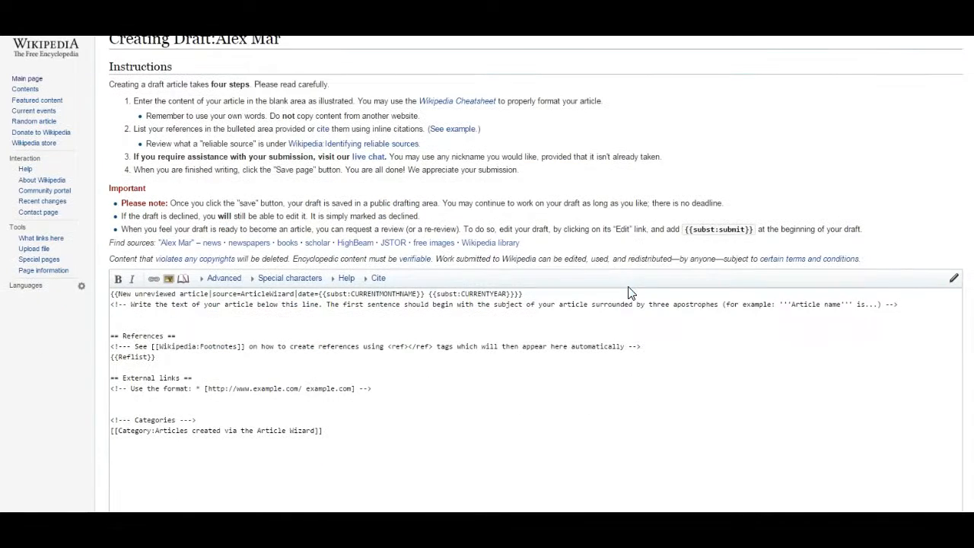
Save the templated Draft:Alex Mar page to create it.
scroll("down", 3)
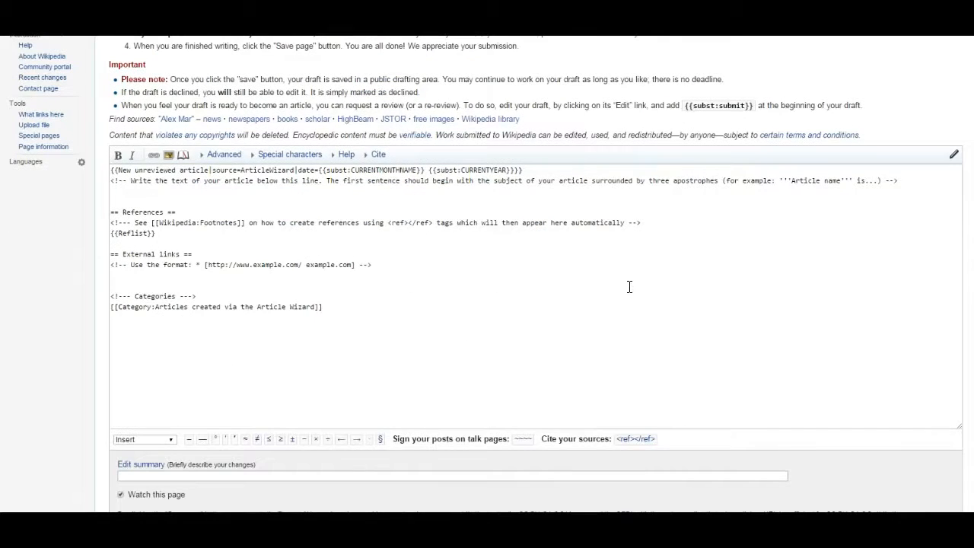
scroll("up", 3)
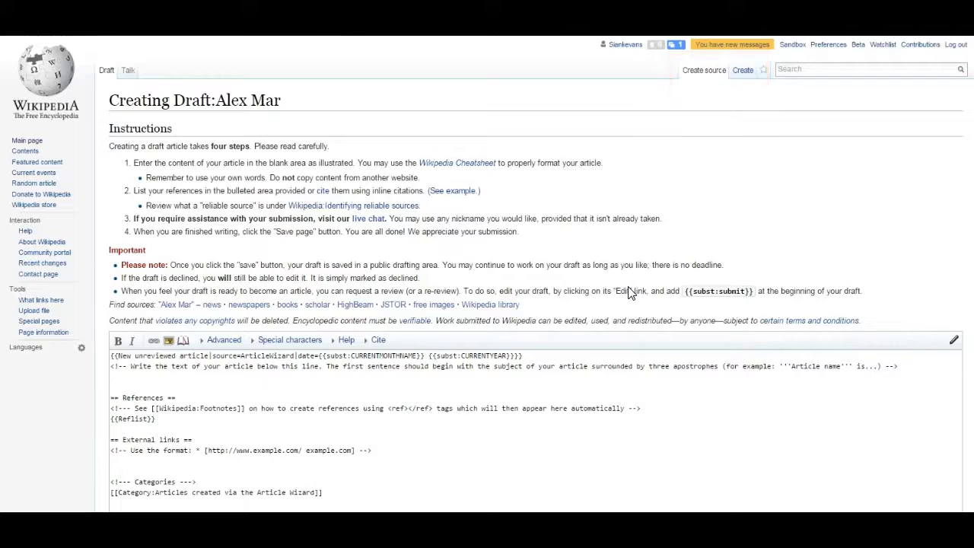
scroll("down", 3)
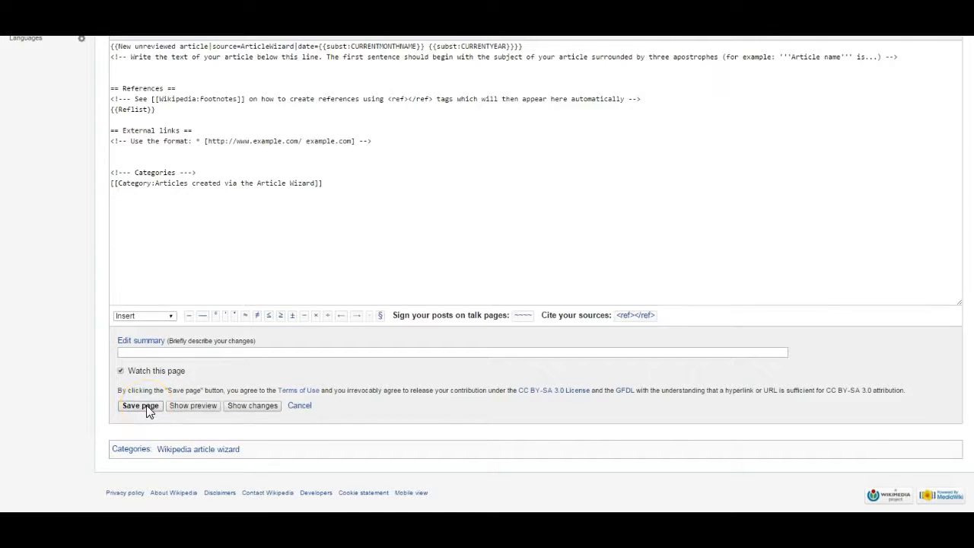
left_click(139, 405)
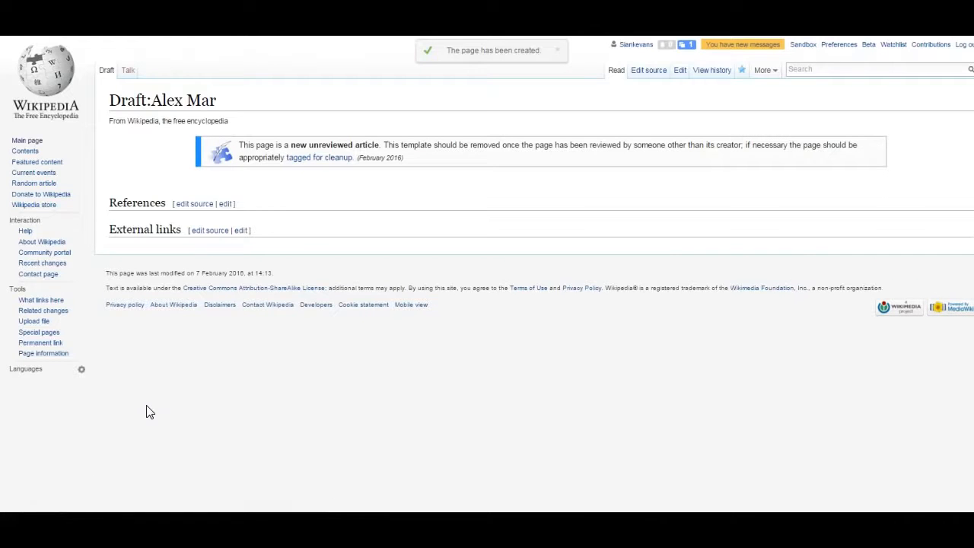
mouse_move(679, 70)
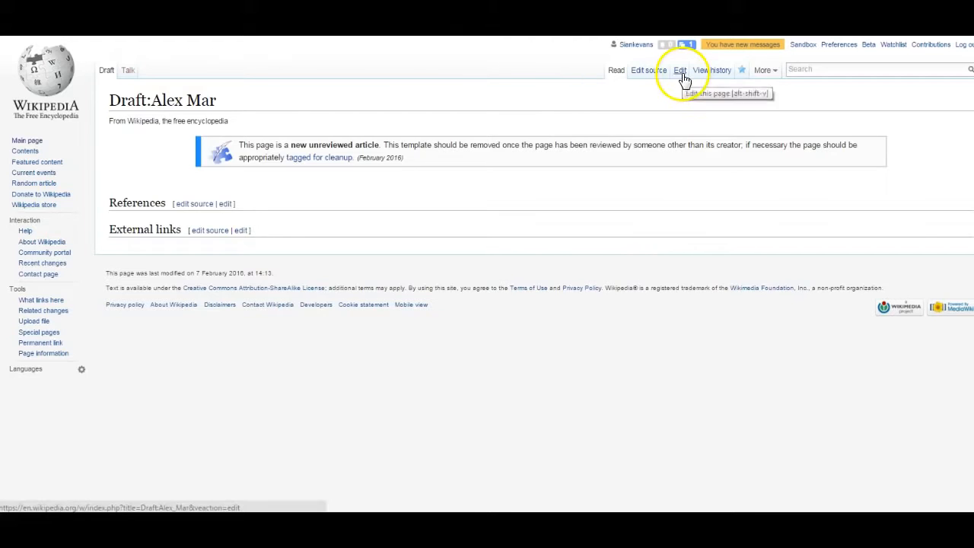
Edit the draft in VisualEditor into an article with Films, Writing, Essays and References.
left_click(678, 70)
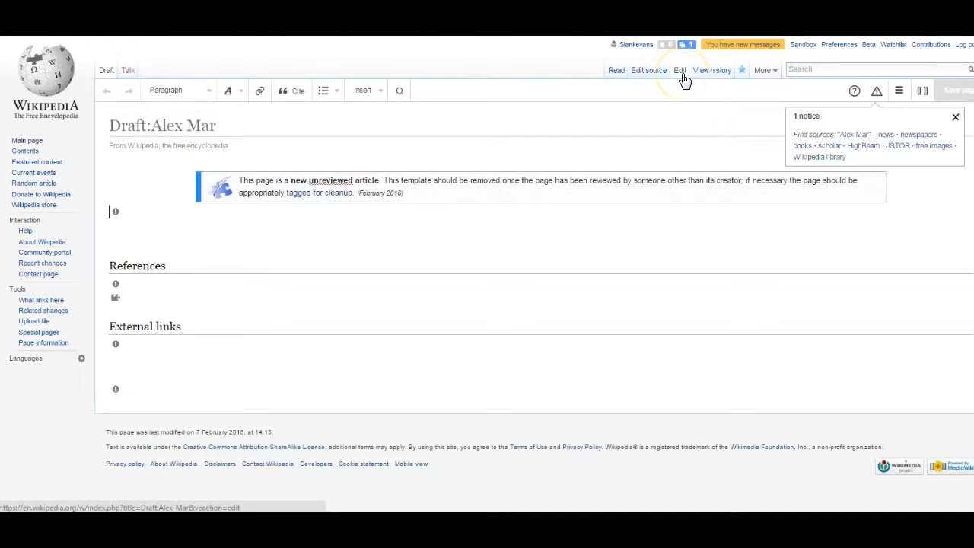
mouse_move(703, 122)
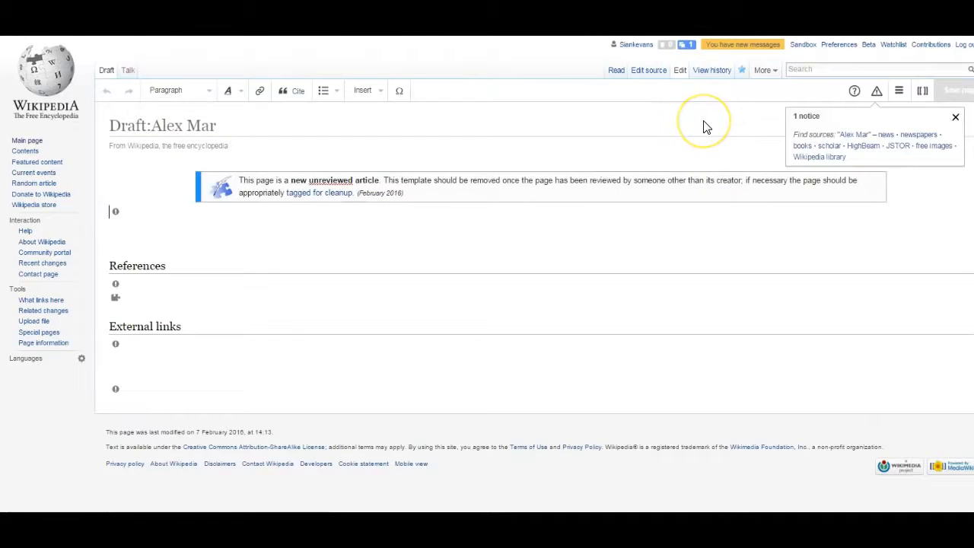
mouse_move(704, 125)
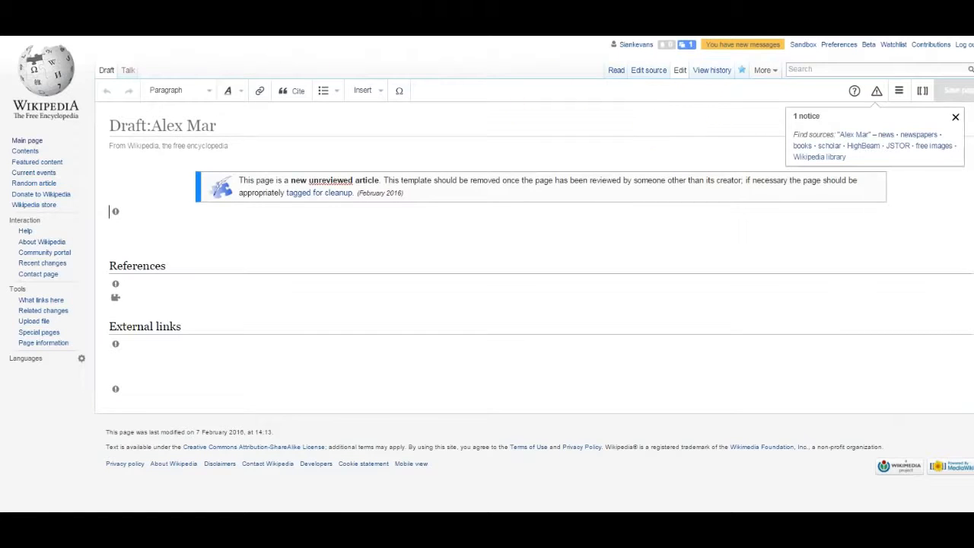
scroll("down", 3)
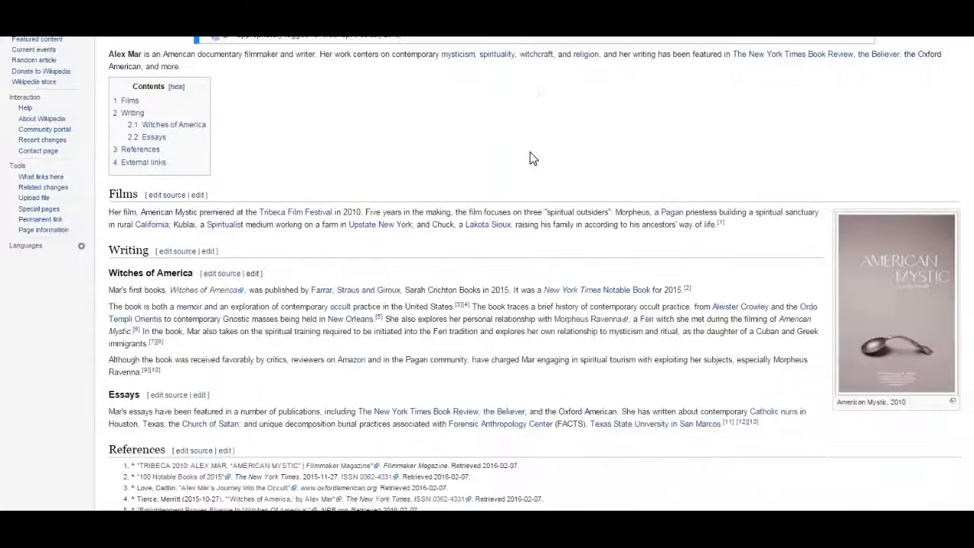
Choose Move from the More menu of Draft:Alex Mar.
scroll("up", 3)
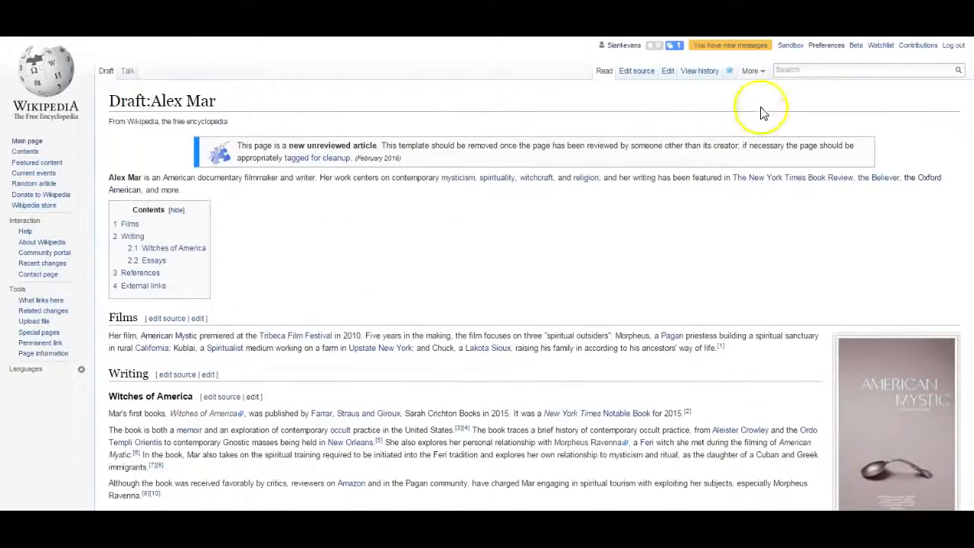
left_click(750, 70)
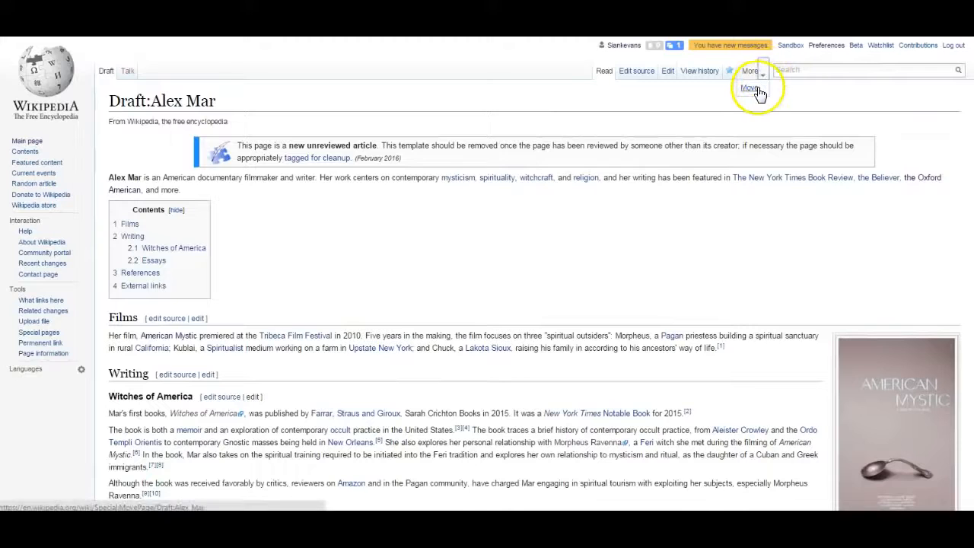
left_click(751, 87)
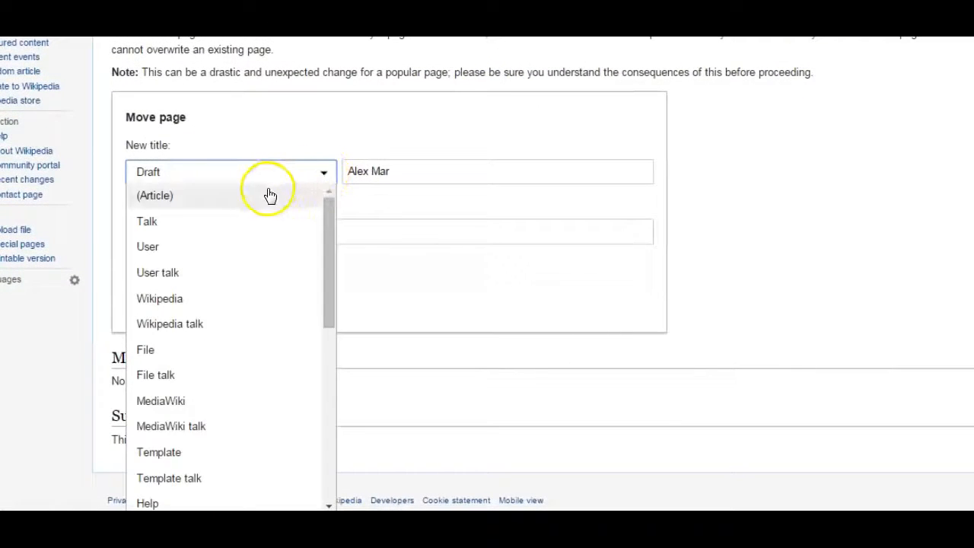
Target the Article namespace with reason 'Article ready to be move'.
left_click(154, 196)
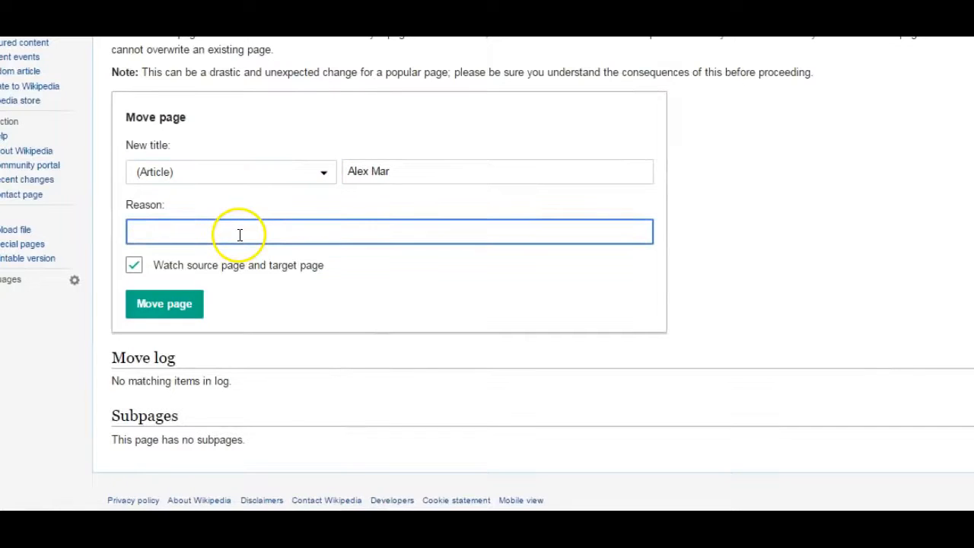
type("Article")
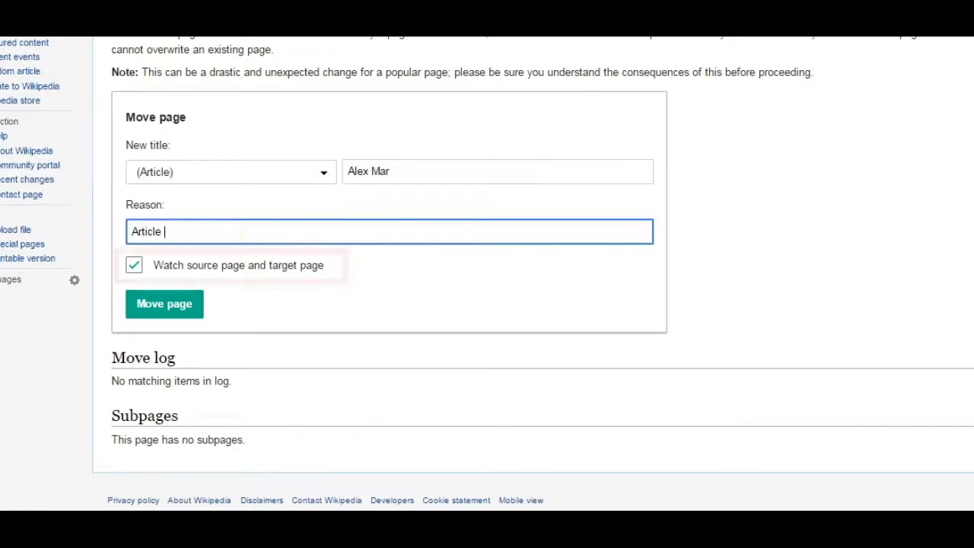
type("ready to be move")
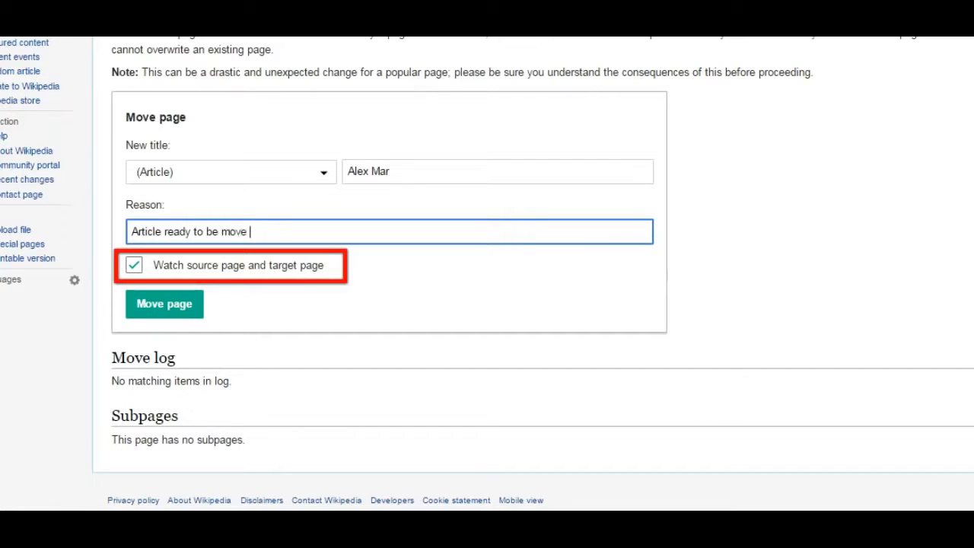